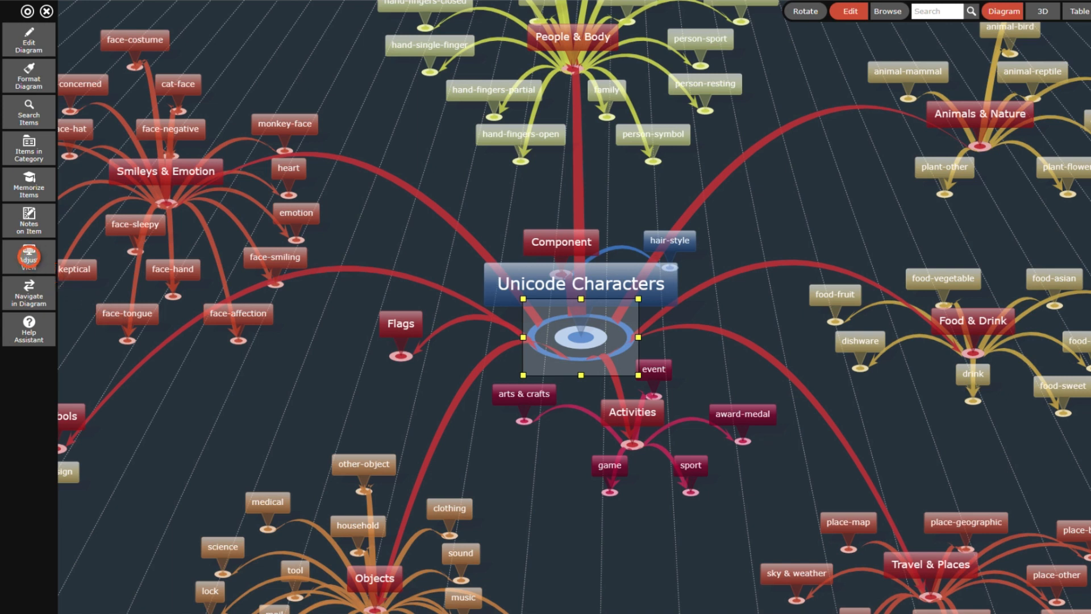
# Cap the visible diagram at 200 items, 2 levels, 30 level-1 and 10 level-2 children.
pyautogui.click(29, 256)
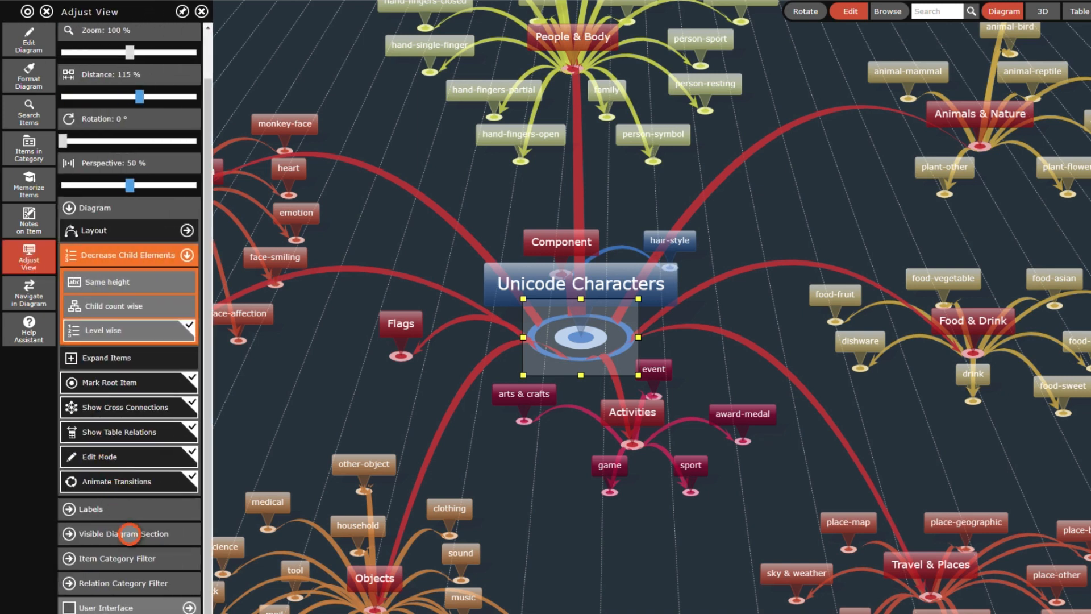
pyautogui.click(128, 534)
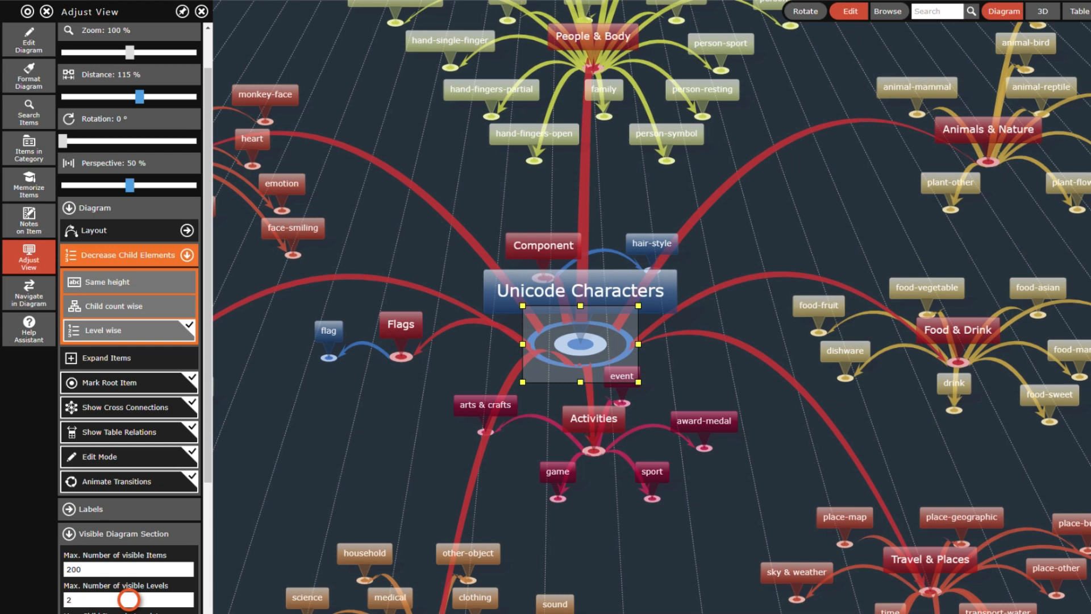
pyautogui.scroll(-3)
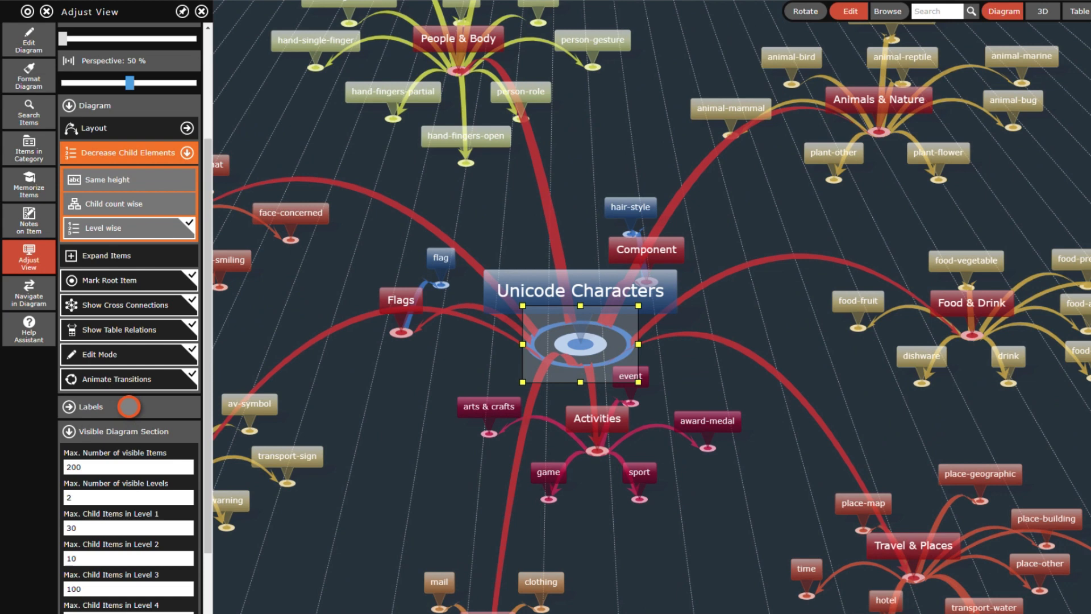
# Turn on hidden-child count badges under Labels and close Adjust View.
pyautogui.click(90, 407)
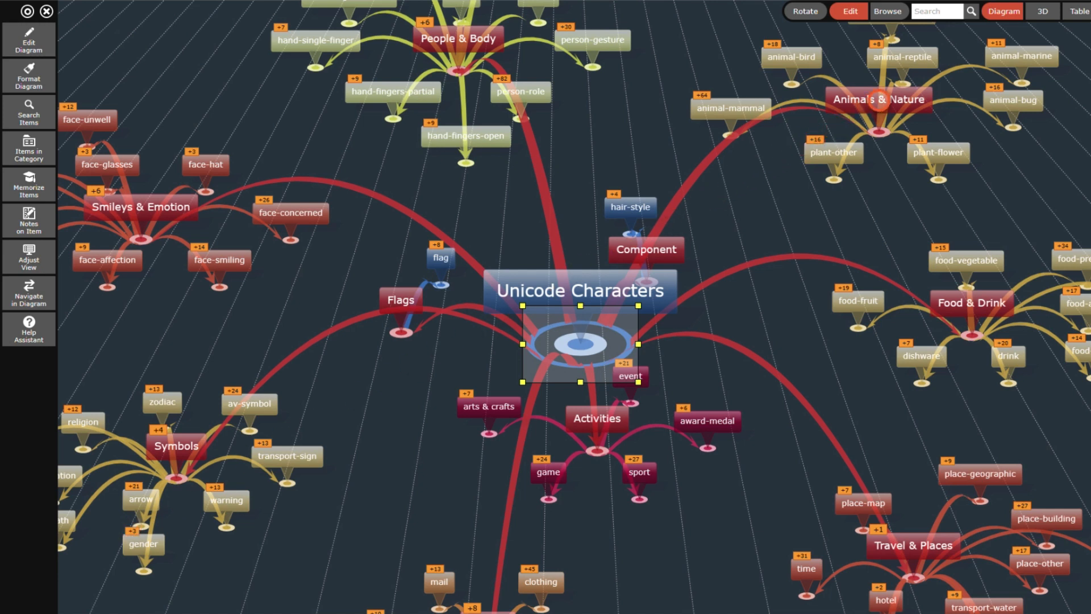
# Browse Animals & Nature: animal-bird, animal-mammal, animal-bug, then plant-flower.
pyautogui.click(880, 133)
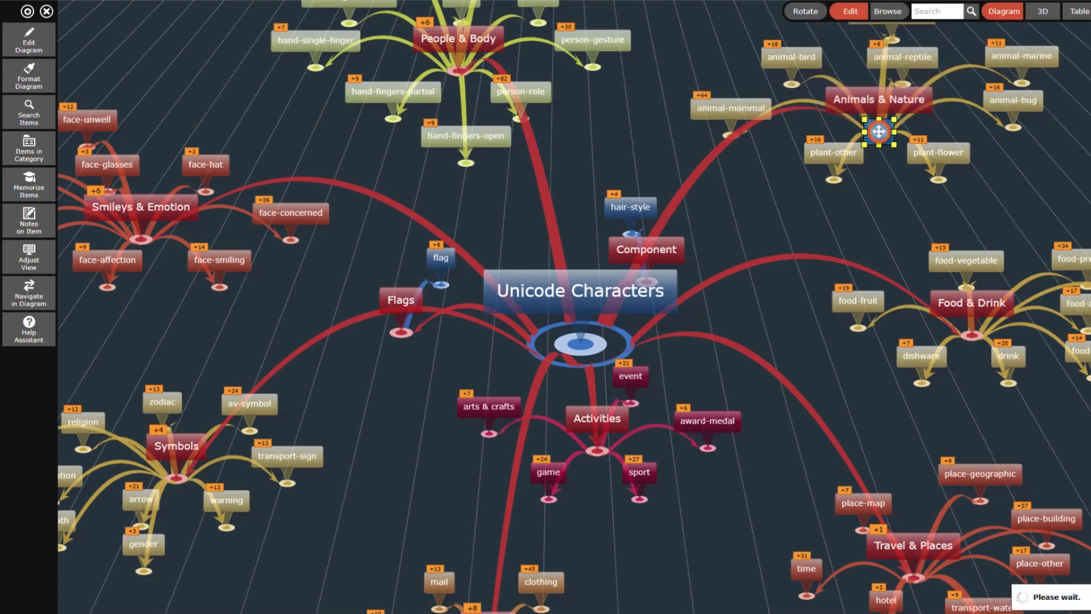
pyautogui.doubleClick(880, 99)
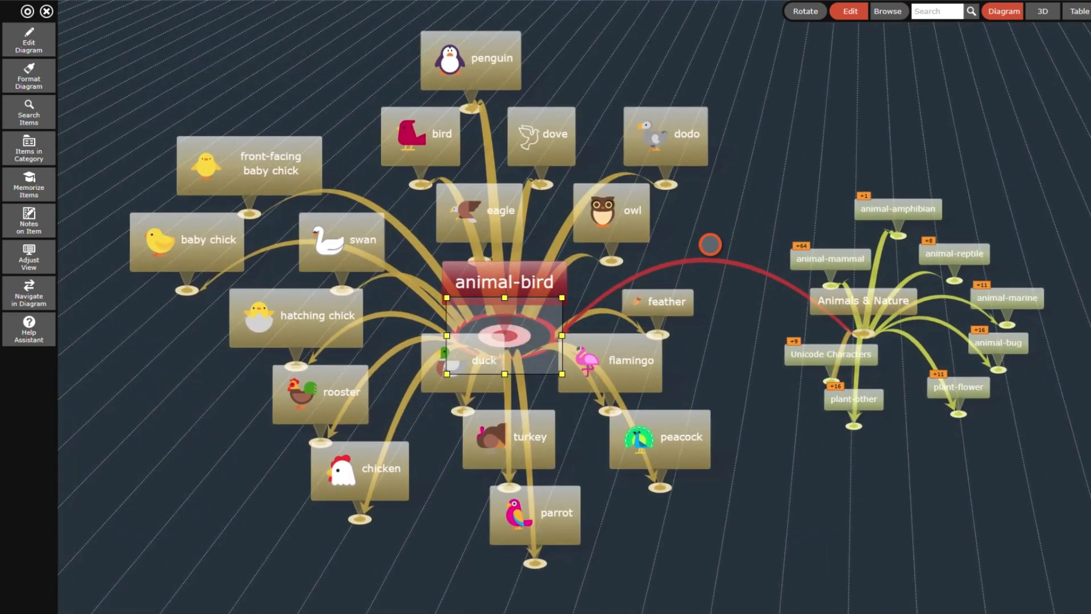
pyautogui.click(830, 258)
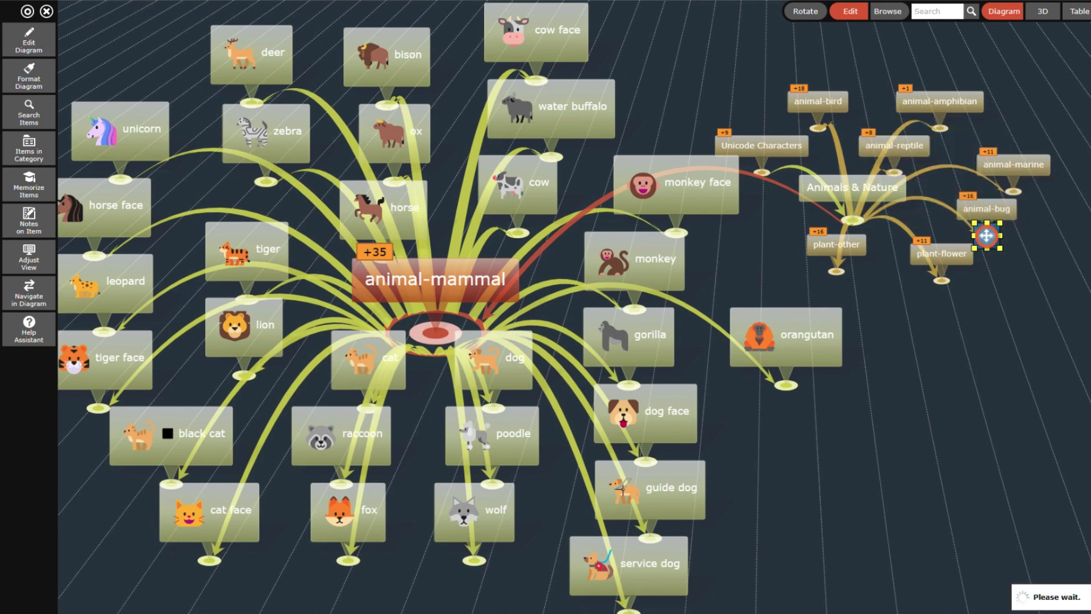
pyautogui.click(985, 235)
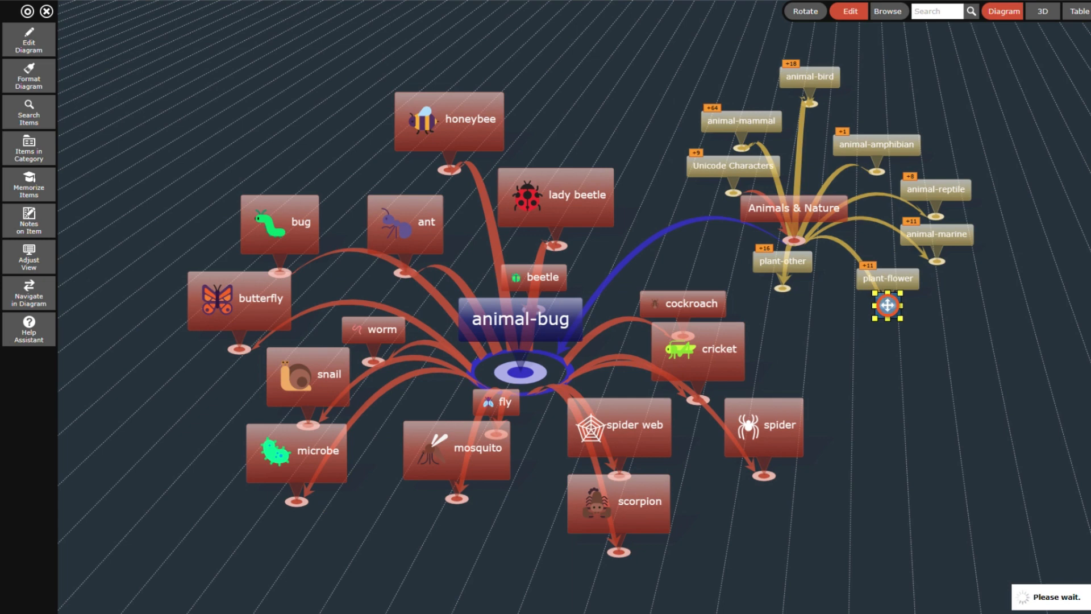
pyautogui.click(888, 278)
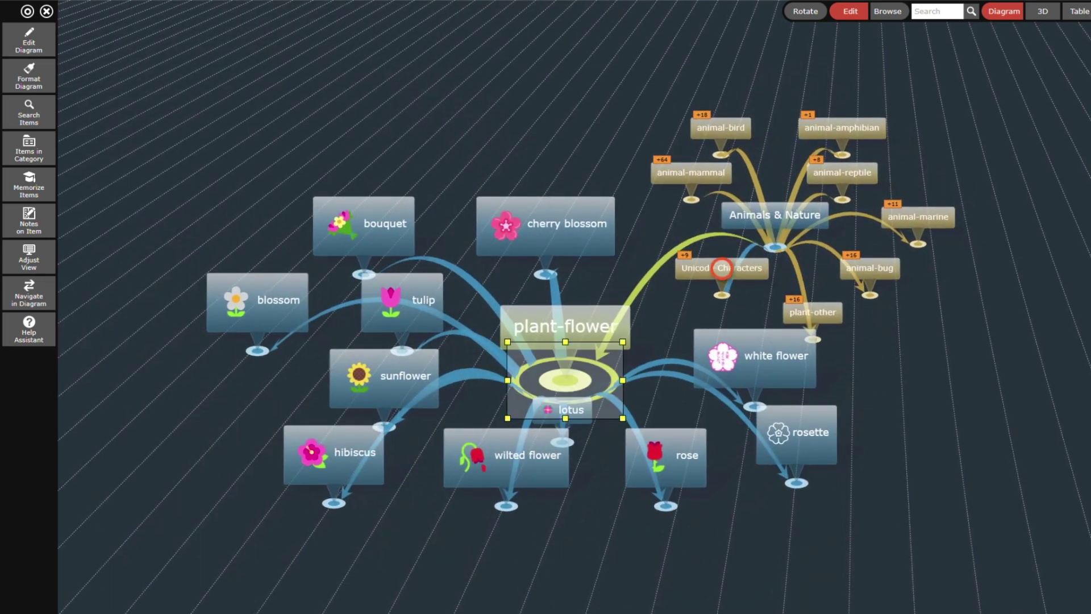
pyautogui.click(722, 295)
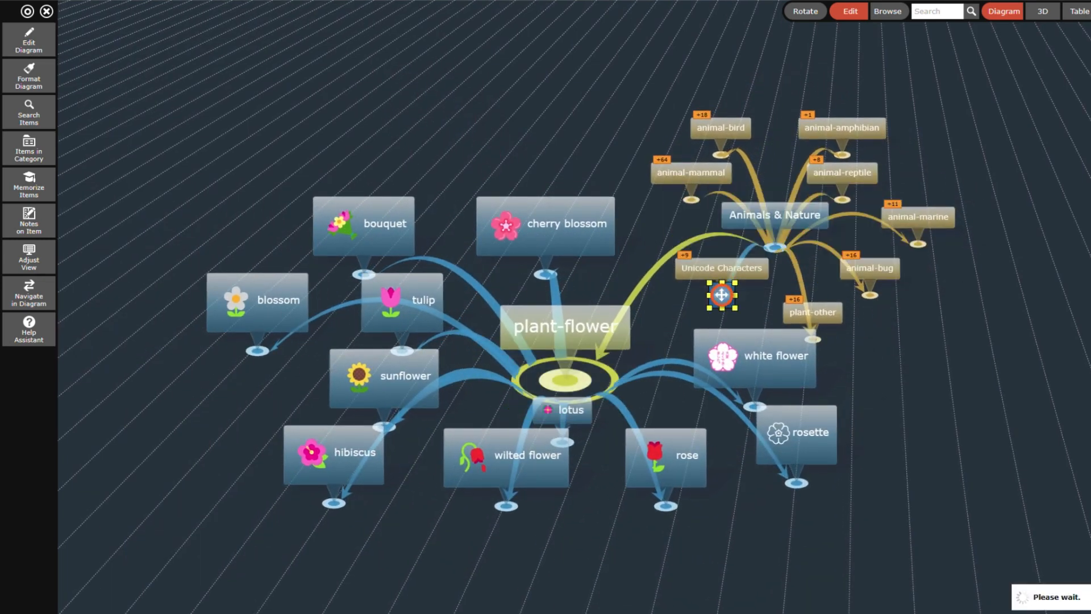
# Return to the Unicode Characters root, then focus the People & Body node.
pyautogui.click(722, 268)
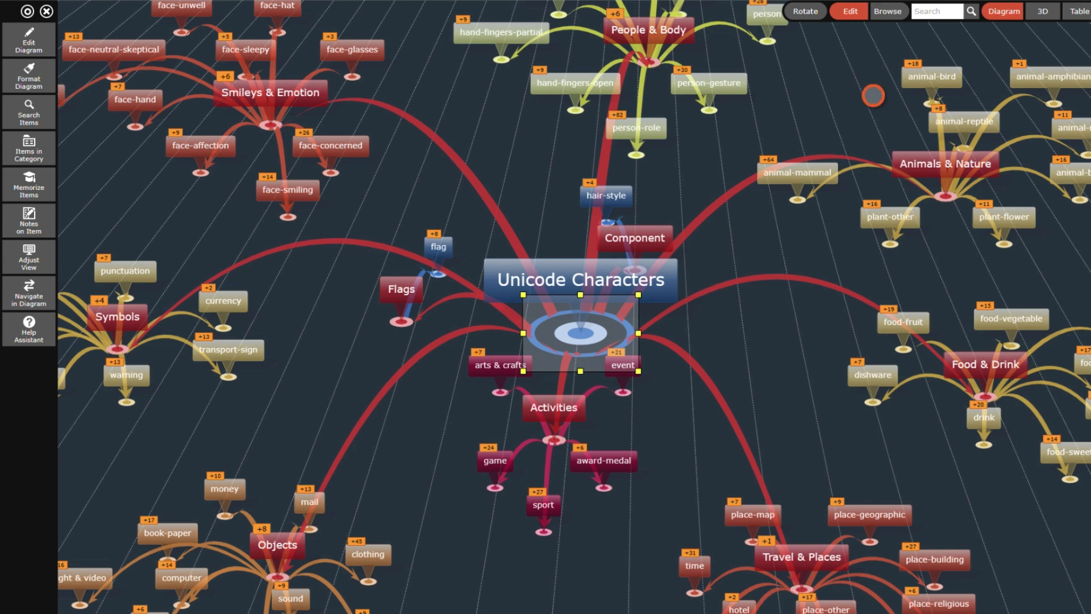
pyautogui.click(936, 11)
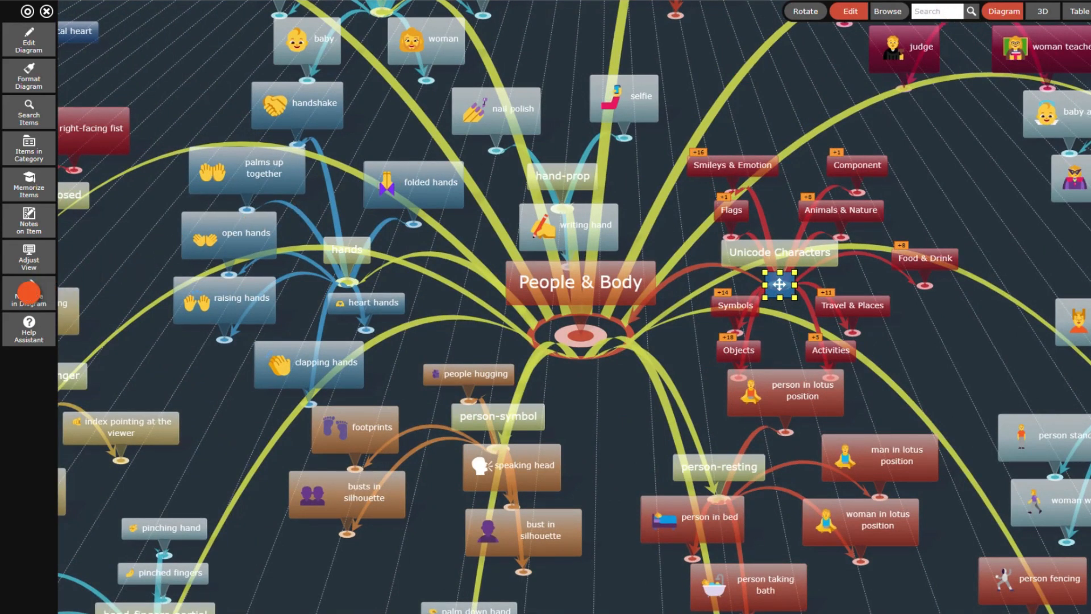
# From Items without Category, focus sailboat, then the fuel pump item.
pyautogui.click(28, 292)
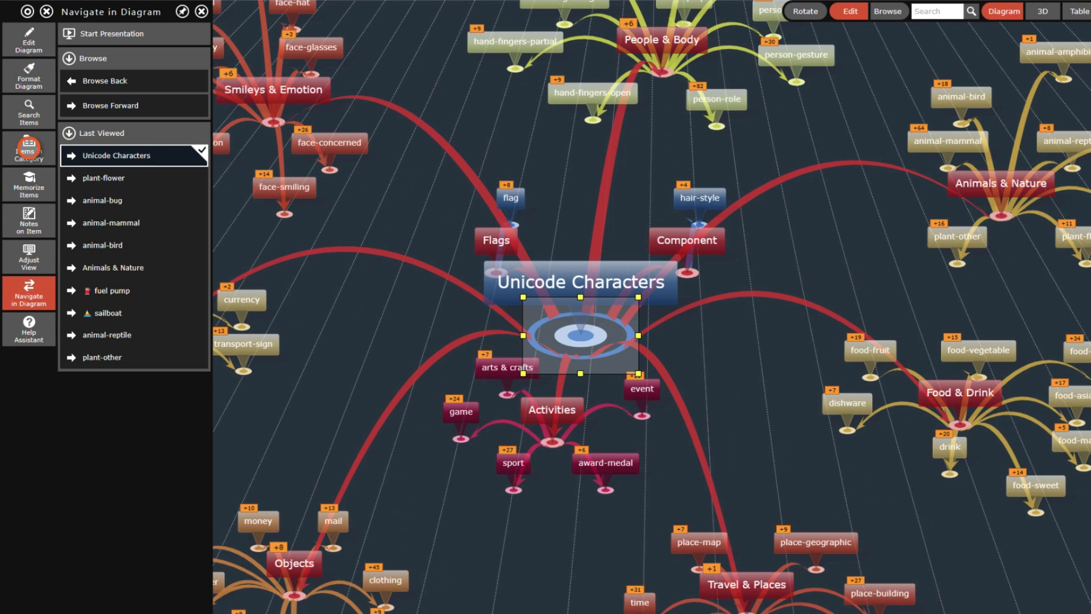
pyautogui.click(28, 149)
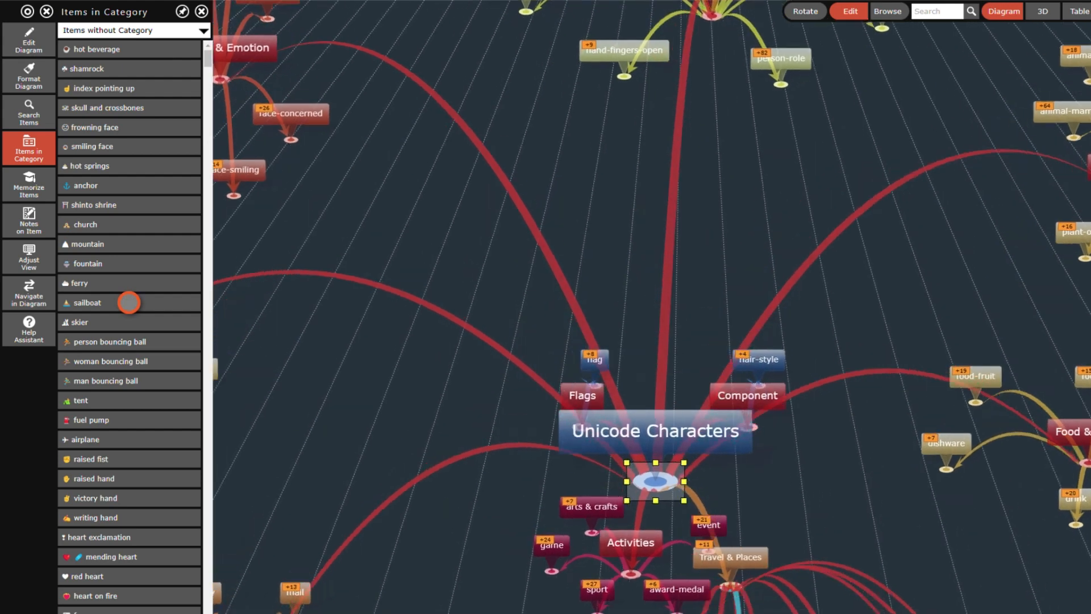
pyautogui.click(86, 302)
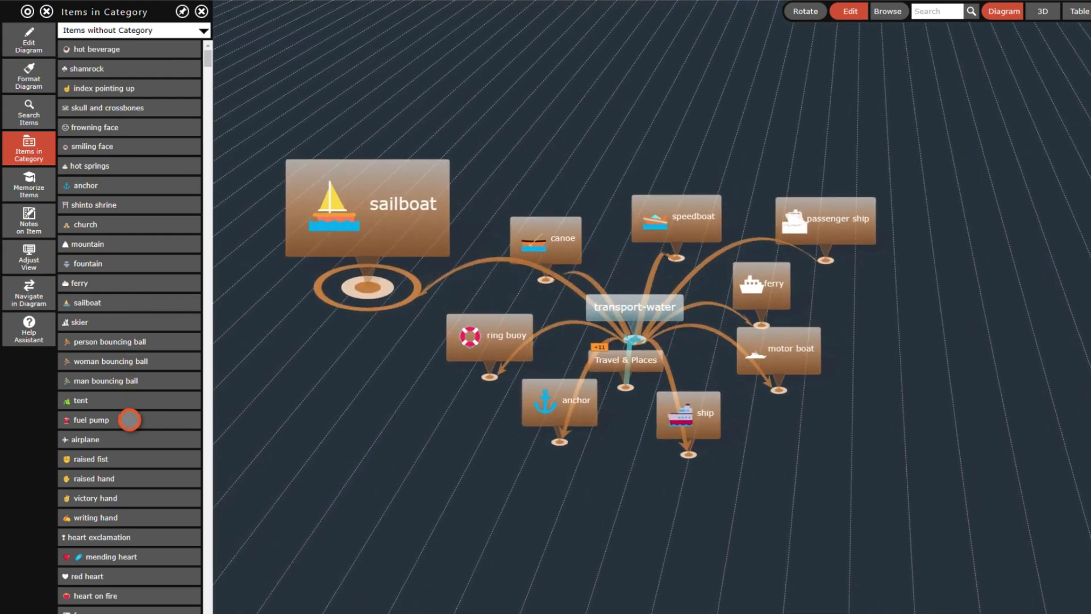
pyautogui.click(89, 420)
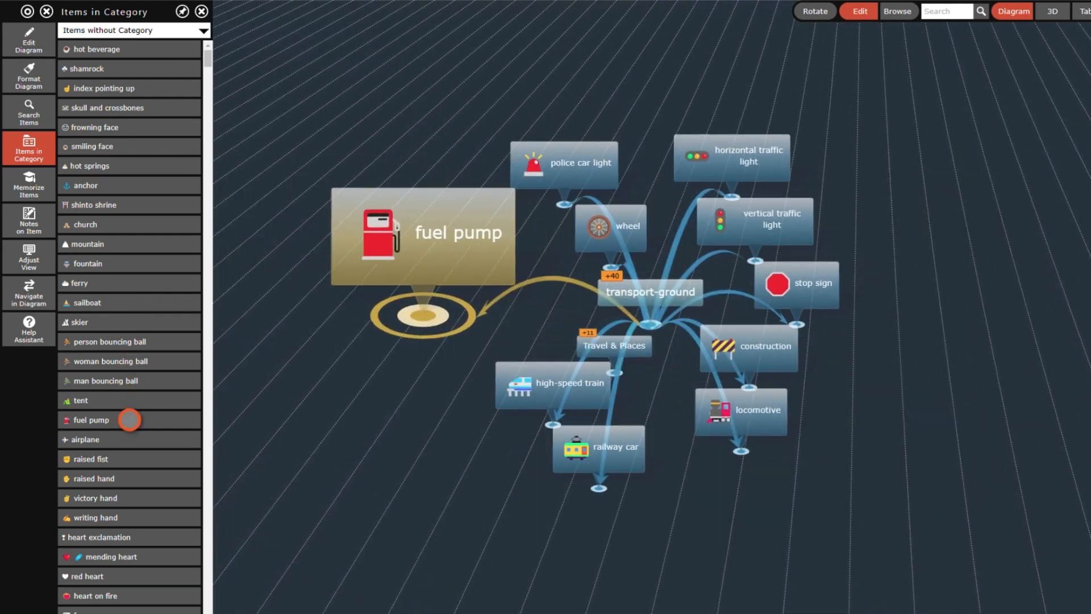